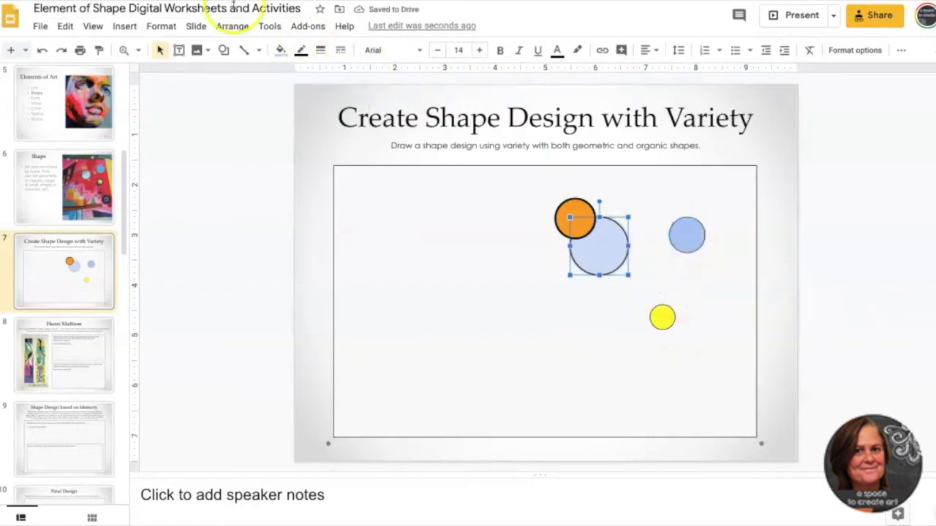
- Add a long thin maroon triangle at lower left and a blue rectangle at lower right
left_click(661, 318)
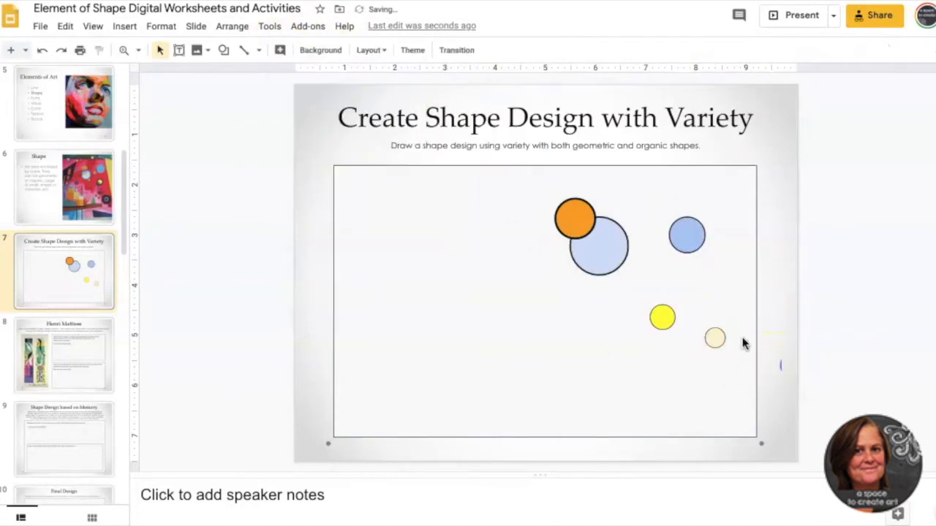
left_click_drag(354, 358, 373, 459)
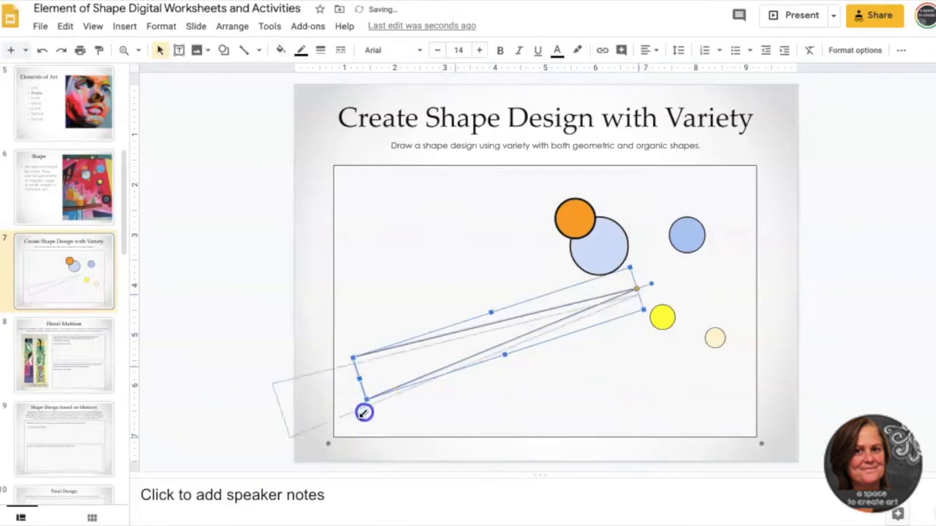
left_click(280, 50)
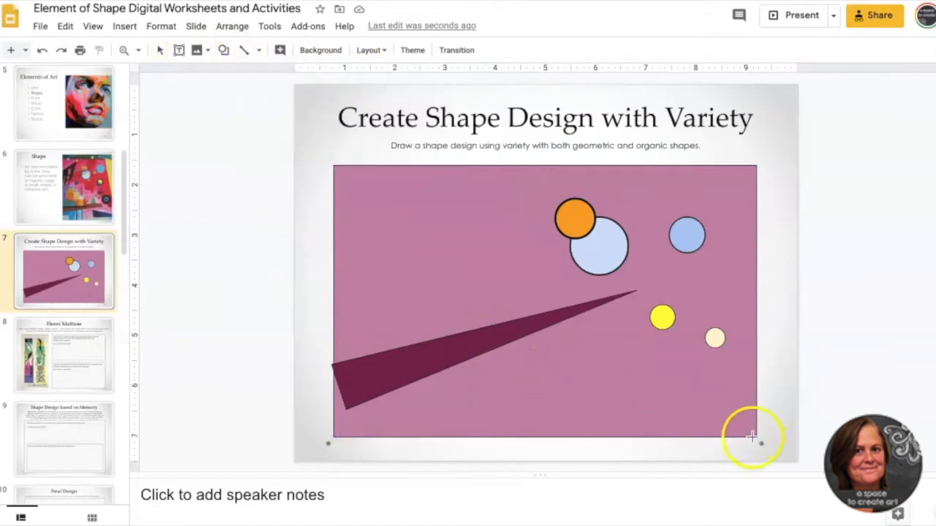
left_click_drag(670, 356, 755, 437)
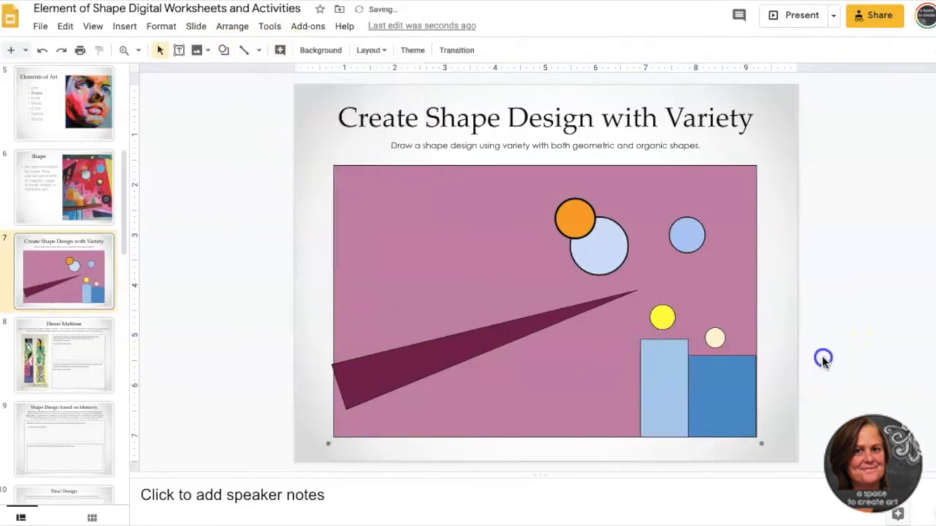
- Reorder the layering so the new rectangle sits beneath the circles via Arrange > Order
left_click(232, 27)
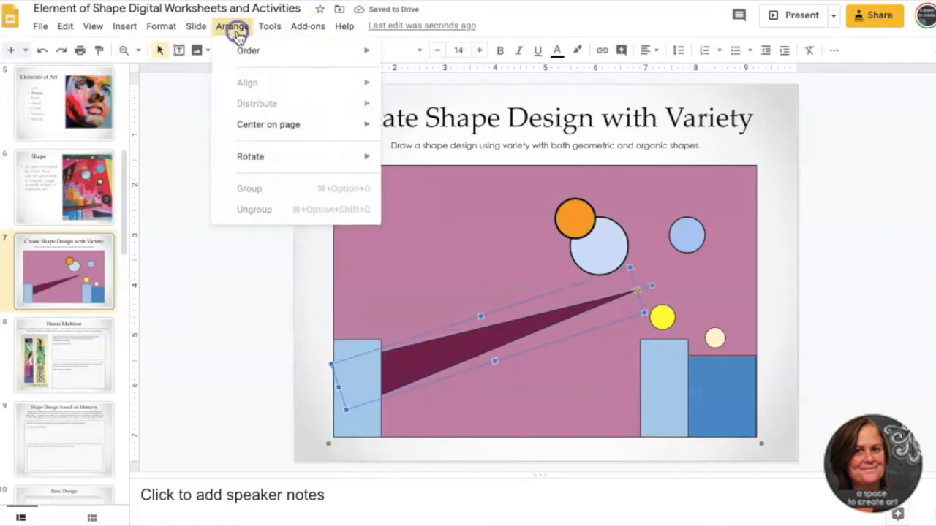
left_click(248, 50)
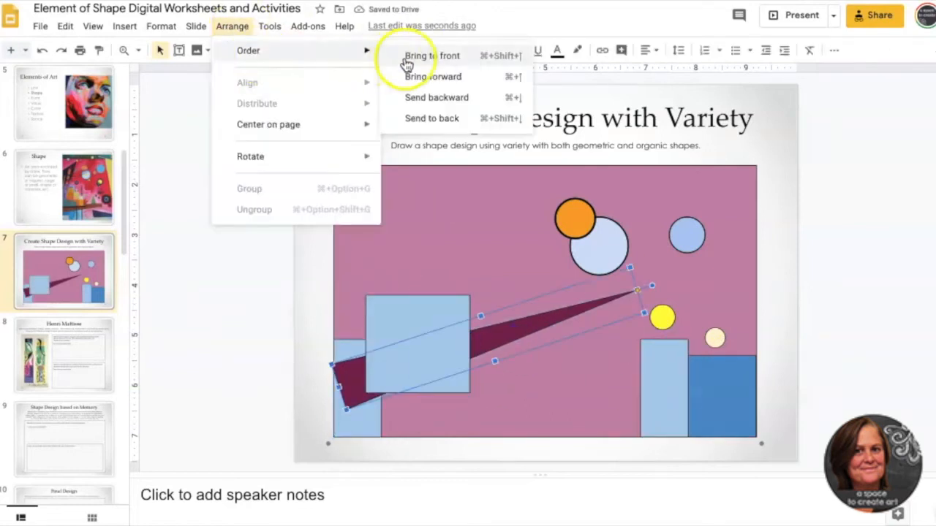
left_click(433, 55)
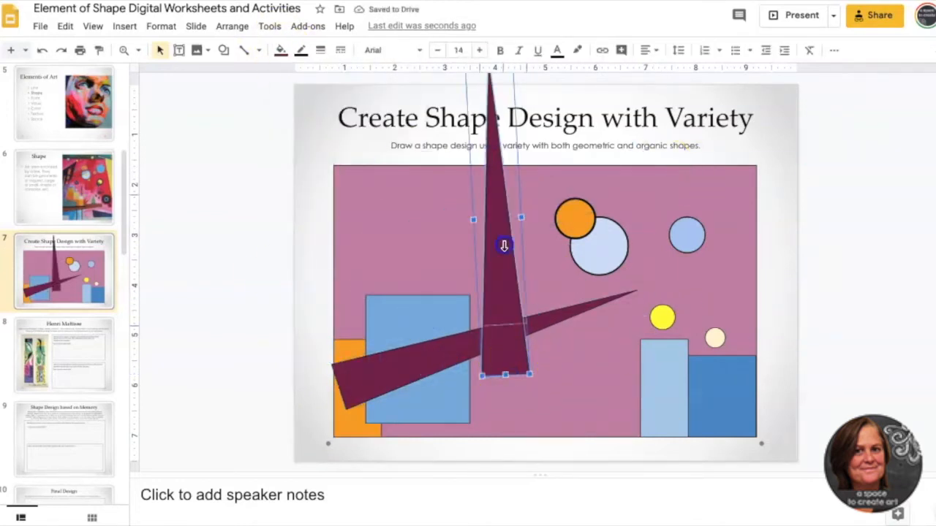
left_click(232, 27)
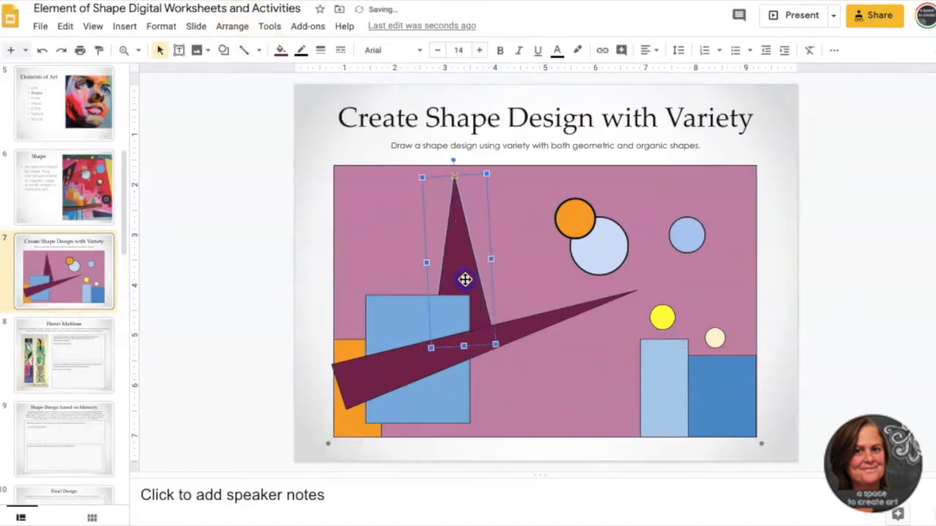
- Answer the memory prompt with 'Cannon beach, the rocks jutting'
left_click(64, 357)
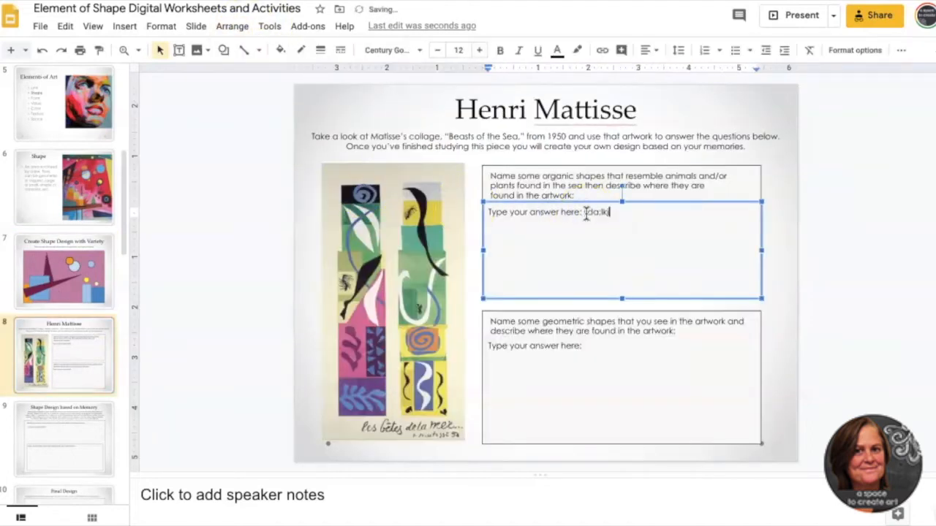
left_click(64, 437)
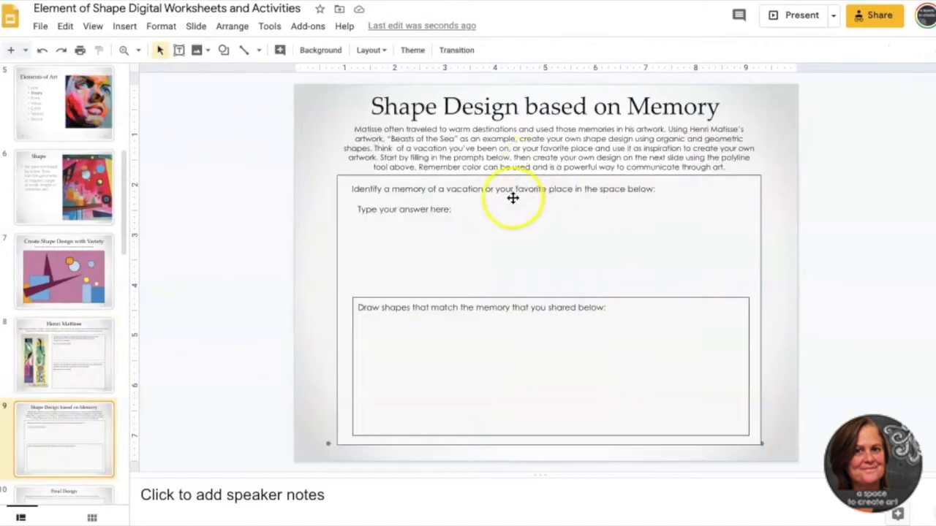
type("Cannon beach, the rocks jutting out of the crystal blue water...starfish,")
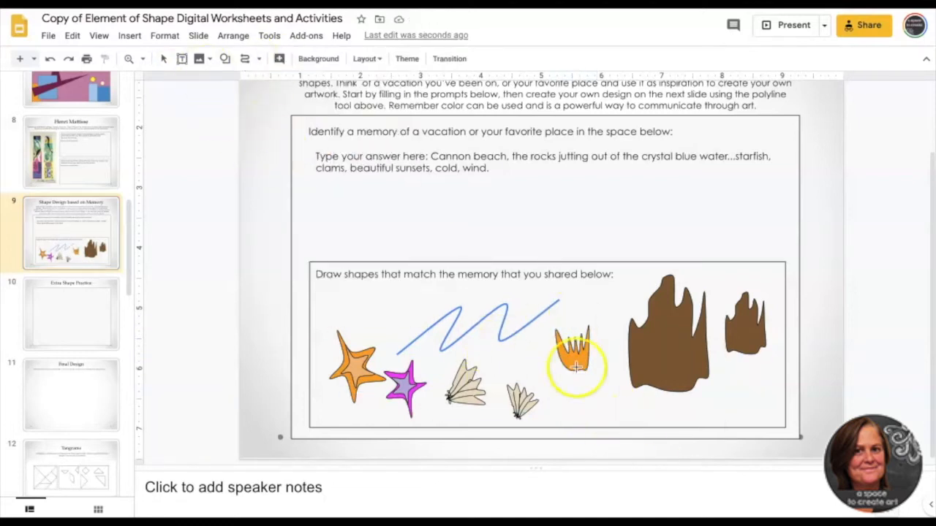
- Review the drawn campfire shape, then move on to the final design slide
left_click(579, 368)
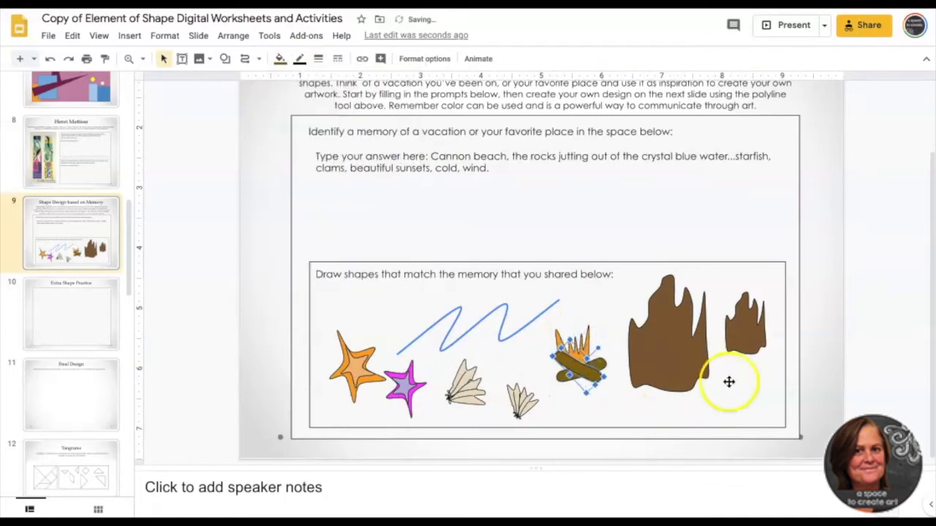
left_click(70, 393)
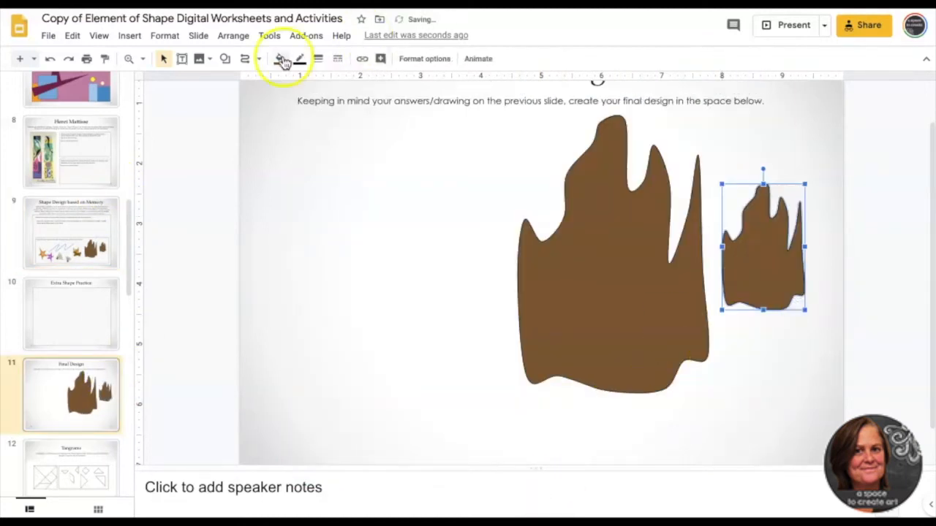
- Move the small rock shape up and give it a custom brown fill
left_click_drag(763, 246, 778, 164)
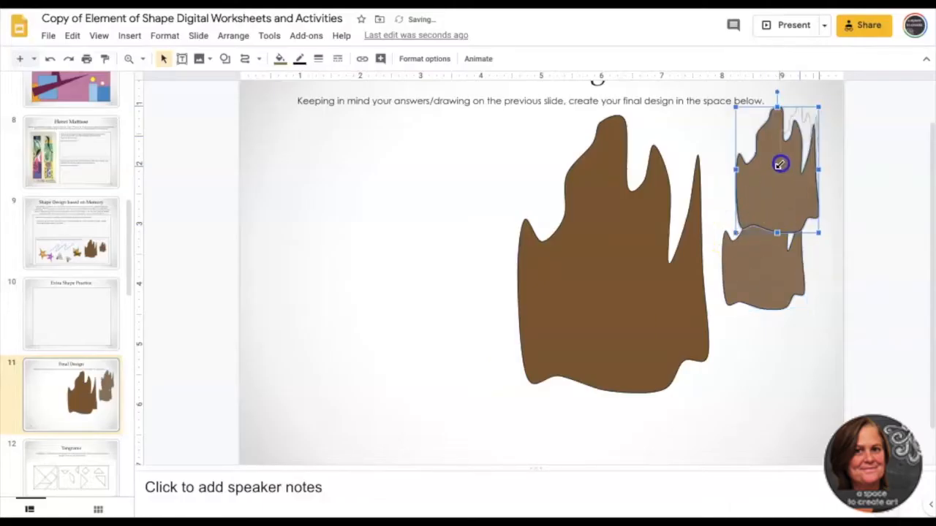
left_click(278, 58)
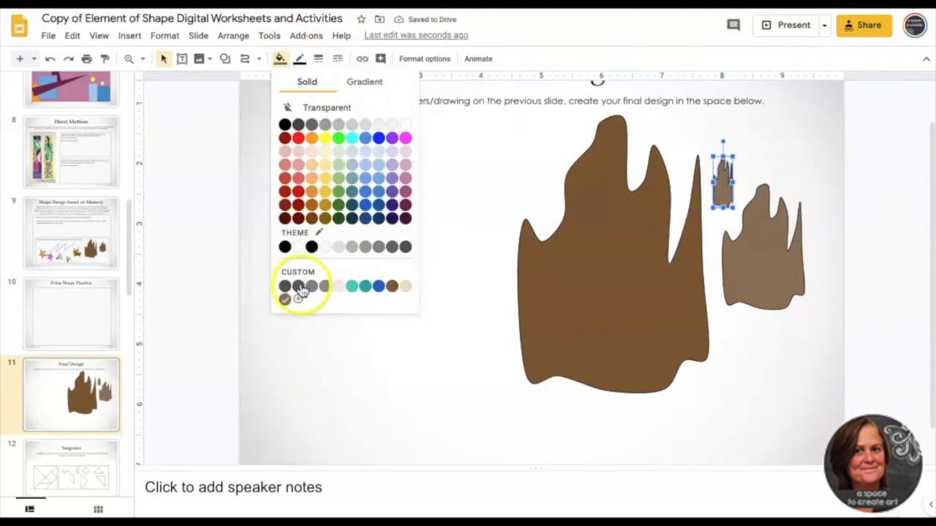
left_click(70, 232)
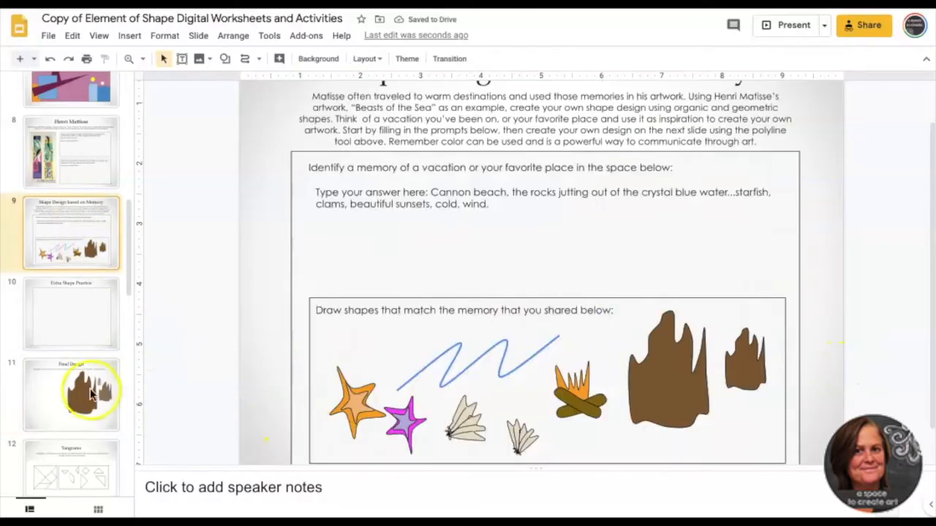
left_click(79, 394)
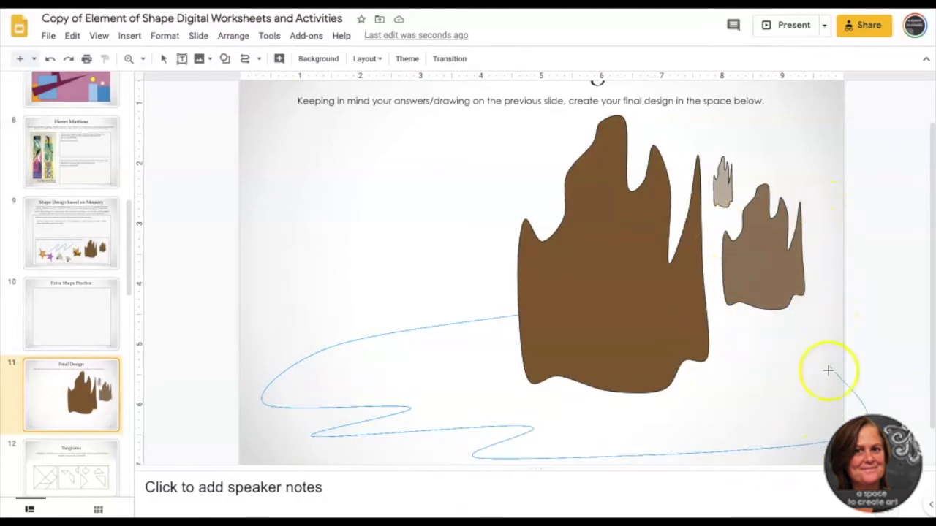
- Extend the blue water to the lower right and make the backdrop rectangle sand coloured
left_click(828, 372)
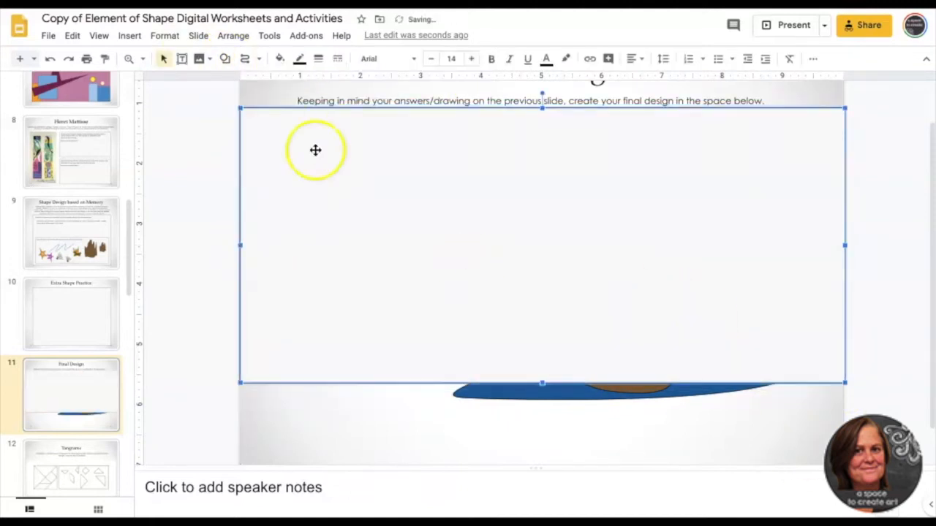
left_click(279, 58)
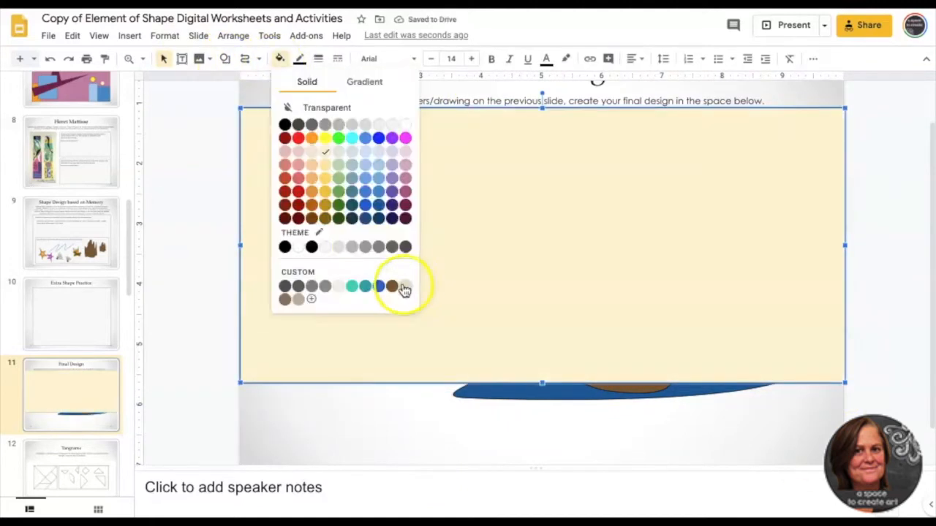
left_click(389, 286)
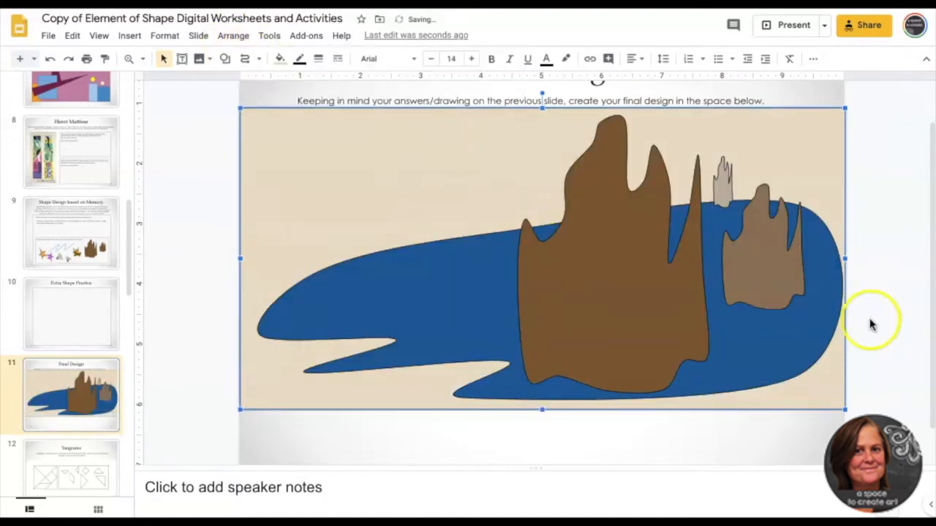
left_click(278, 58)
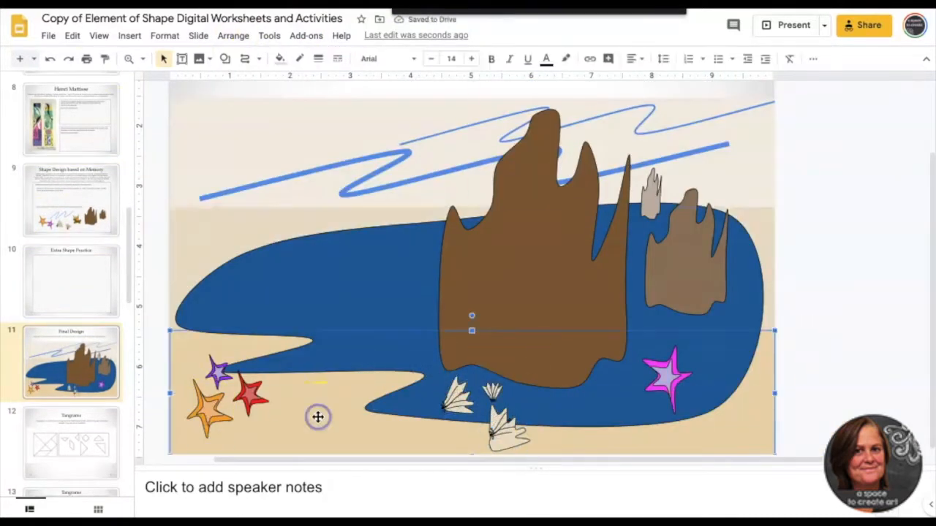
left_click(791, 24)
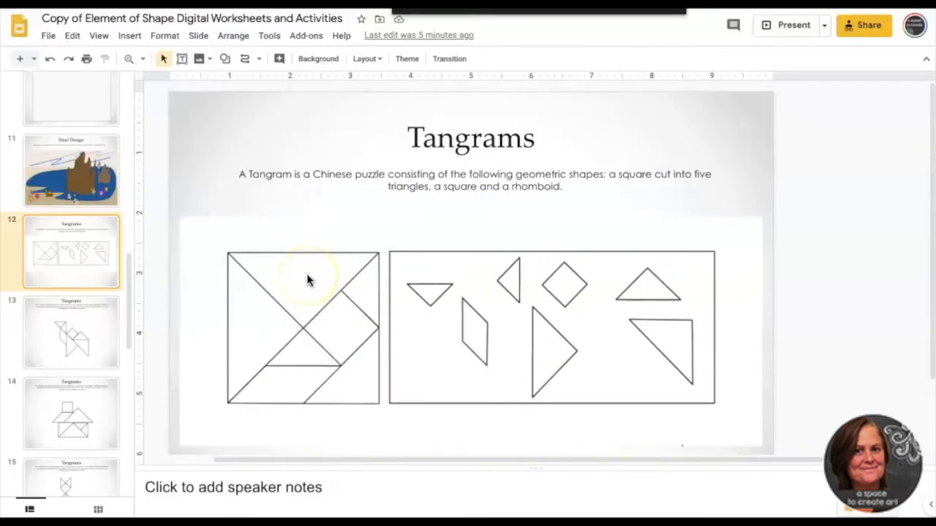
- Select the camel's head piece on the tangram slide and recolour it pale yellow
left_click(71, 333)
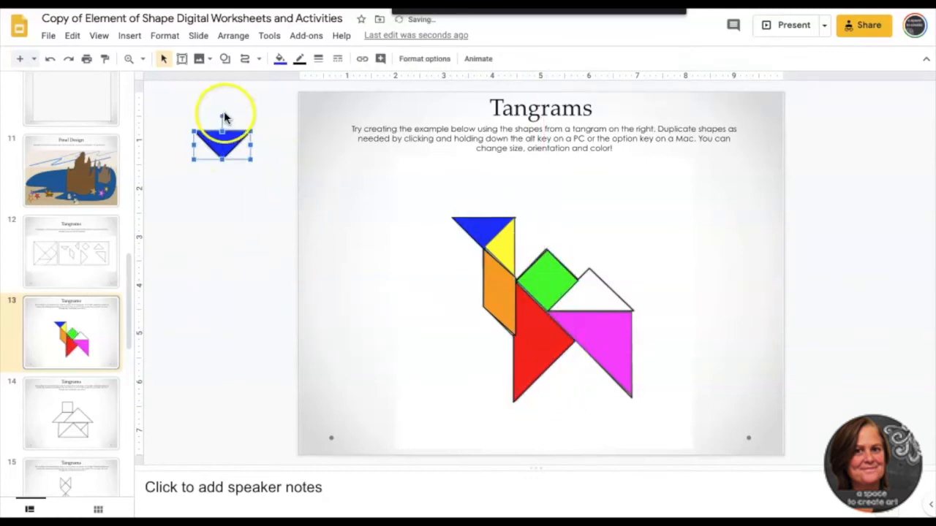
left_click_drag(222, 131, 588, 292)
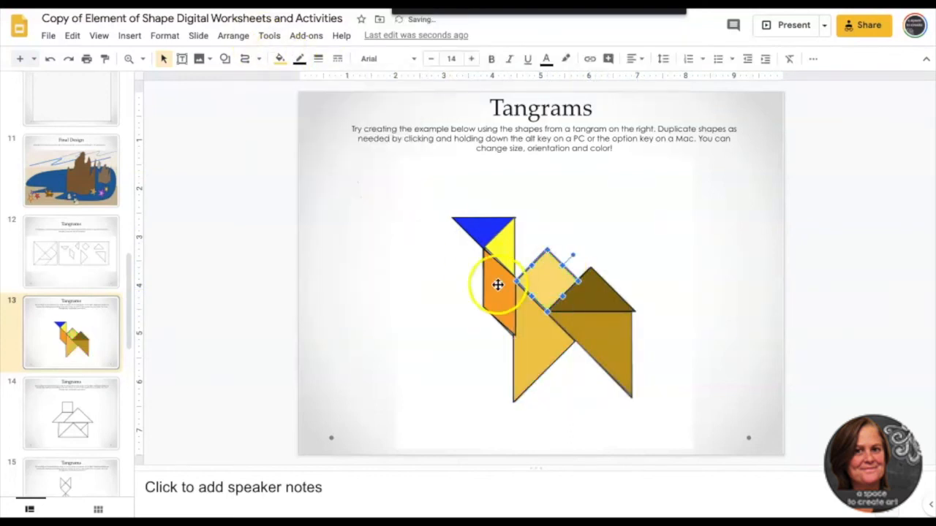
left_click(278, 59)
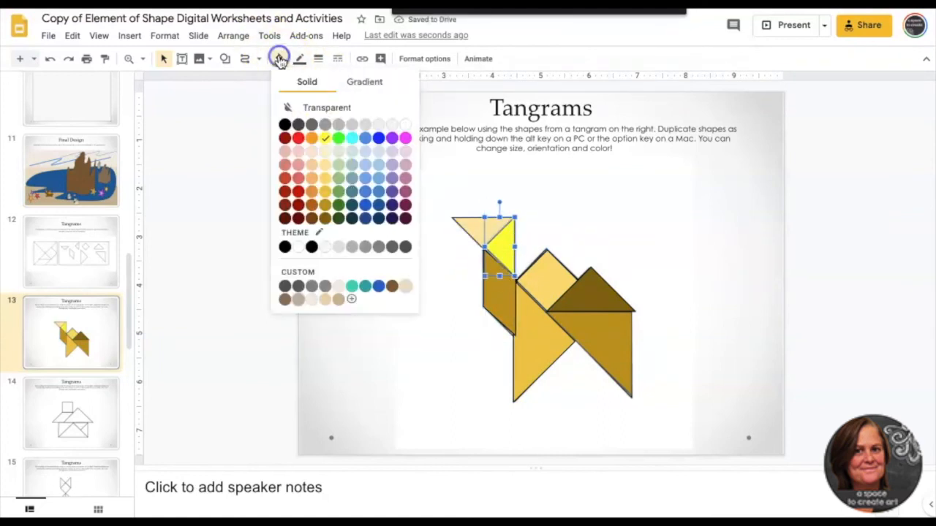
left_click(70, 316)
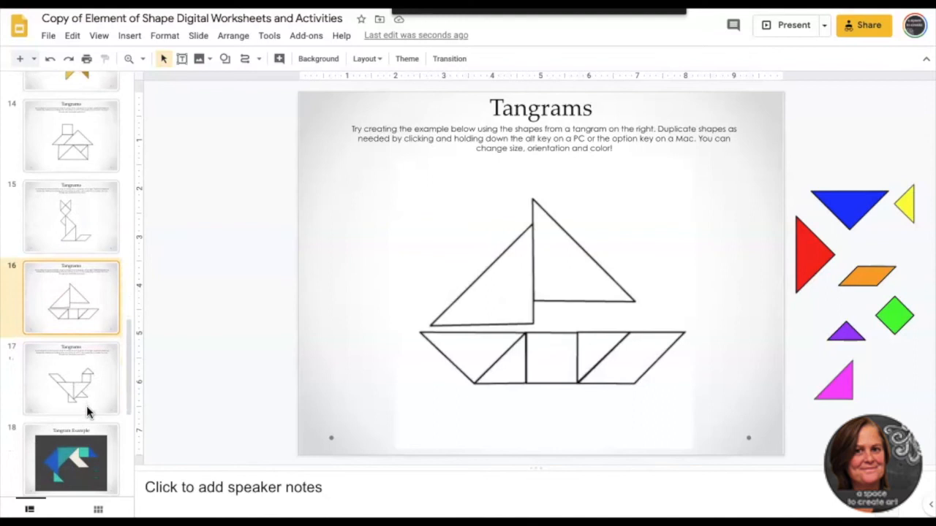
- View the bird tangram slide and the blue-and-teal Tangram Example slide
left_click(71, 380)
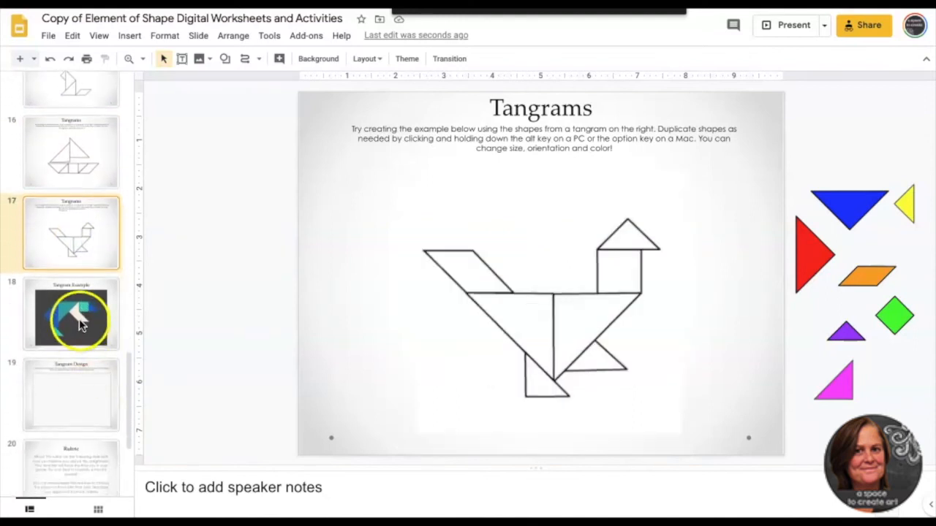
left_click(70, 315)
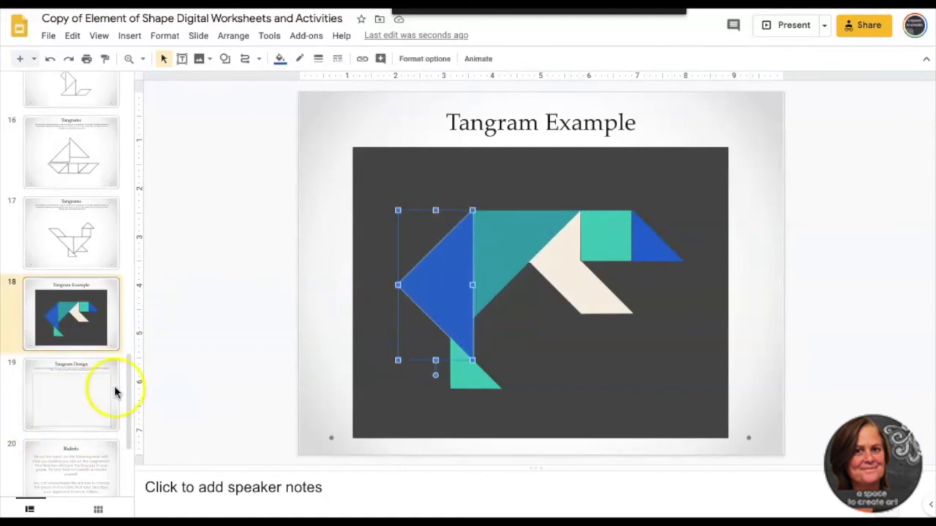
left_click(73, 324)
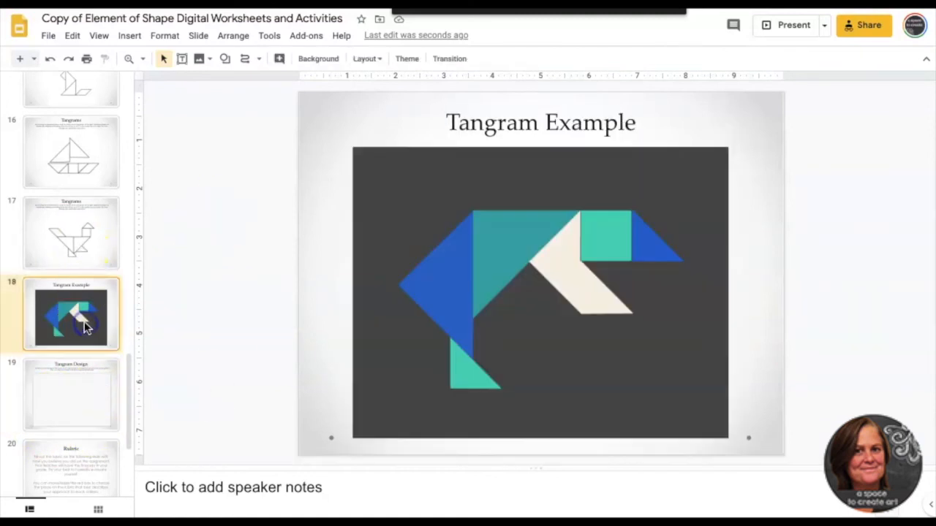
- Browse the rubric and turning-in instruction slides, ending on the rubric table
left_click(71, 293)
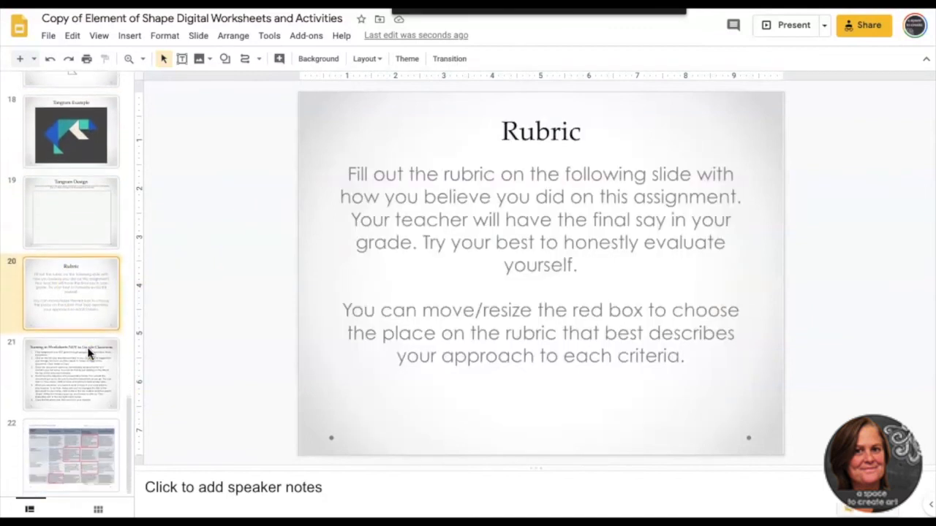
left_click(70, 380)
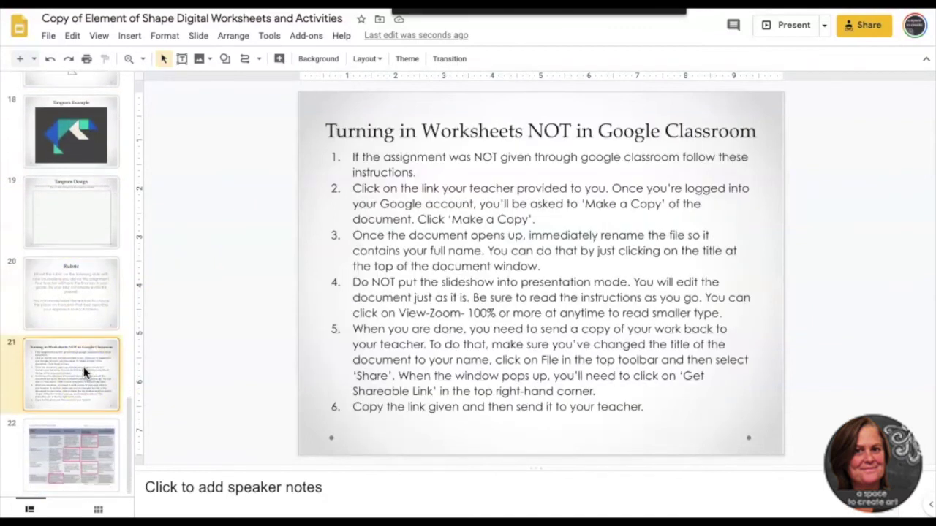
left_click(70, 457)
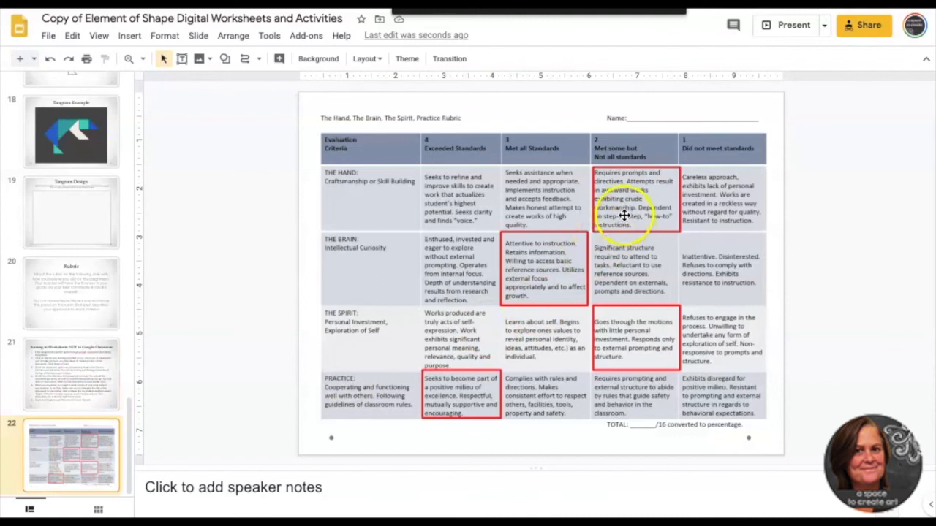